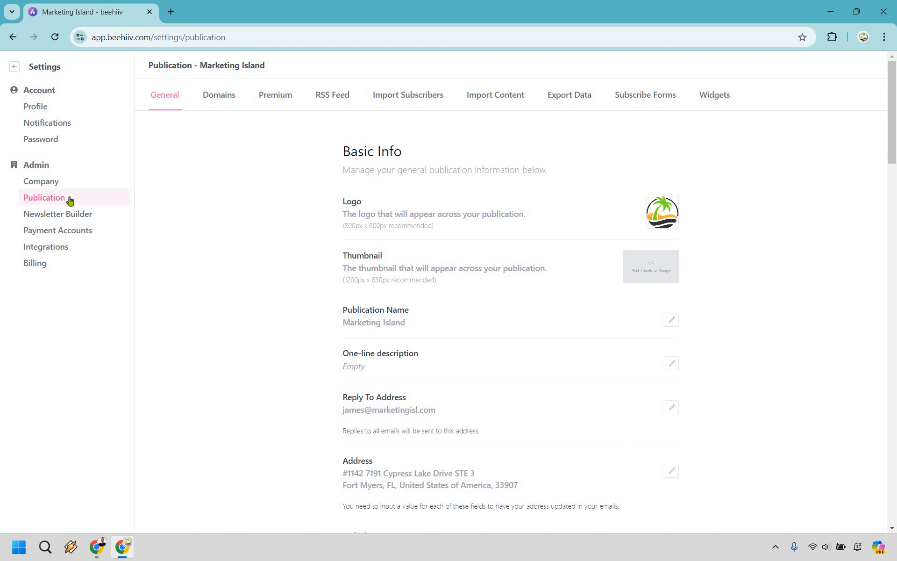
mouse_move(805, 197)
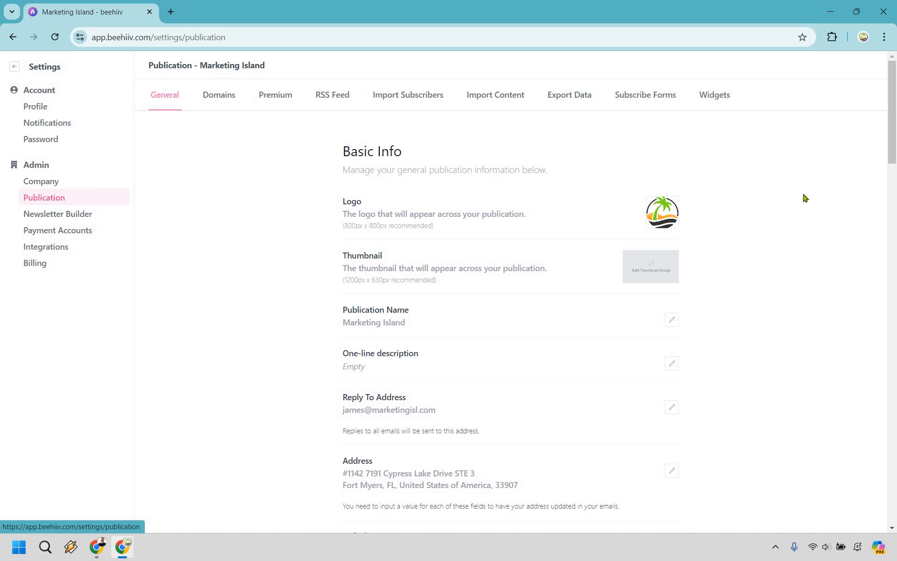
Reach the Welcome Email section of Publication settings and view its overview page.
scroll(down, 3)
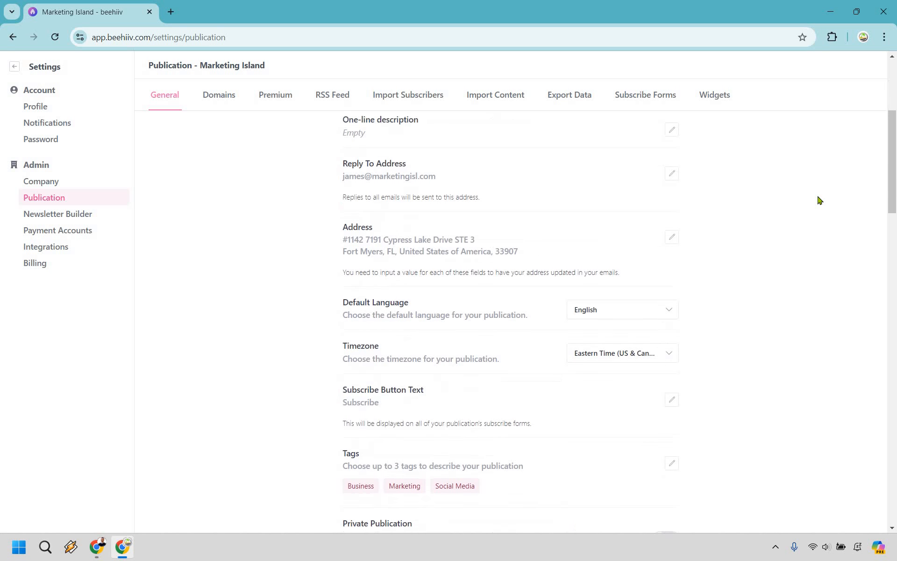
scroll(down, 3)
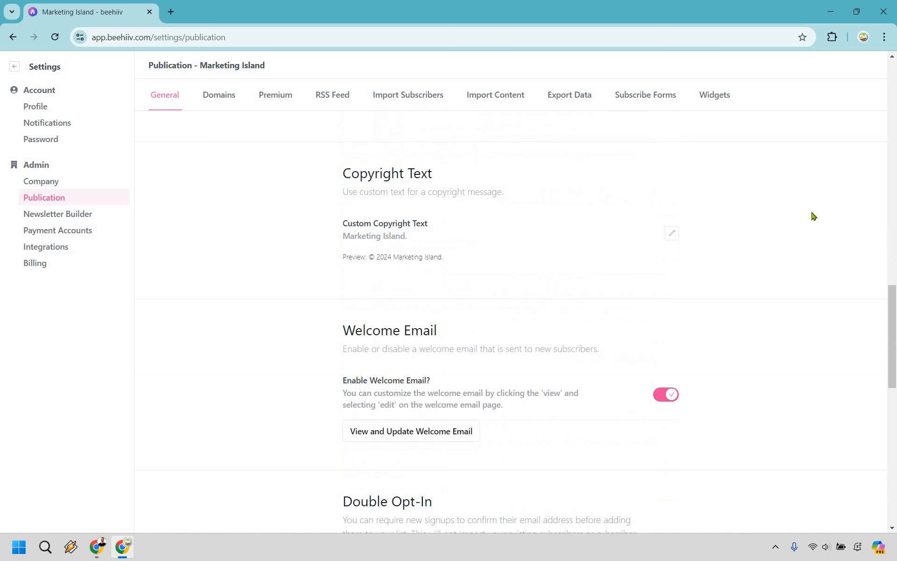
scroll(down, 3)
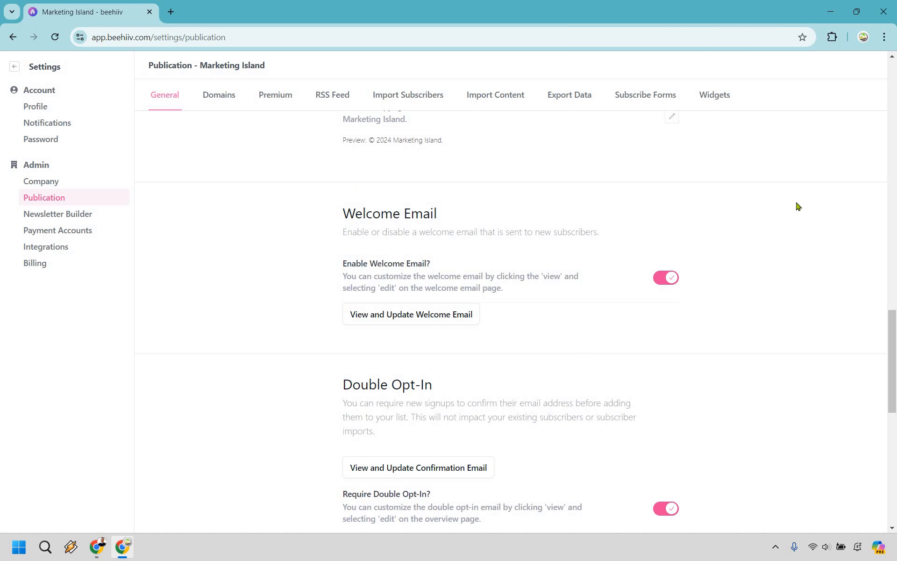
mouse_move(784, 204)
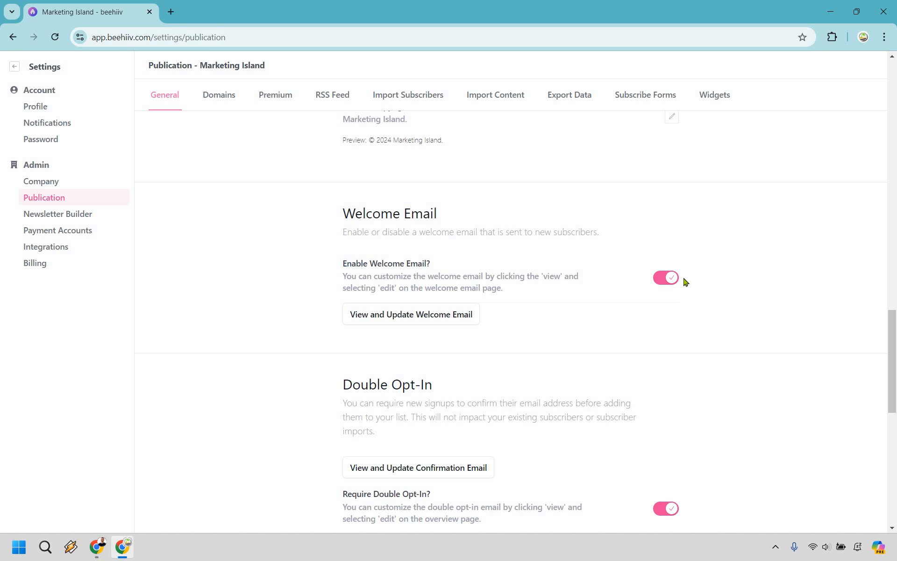
mouse_move(631, 294)
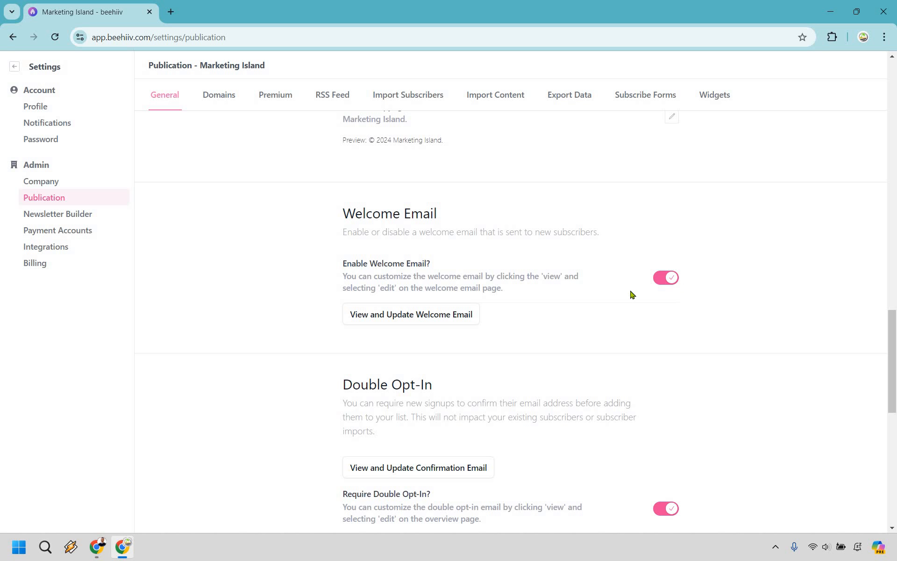
mouse_move(550, 304)
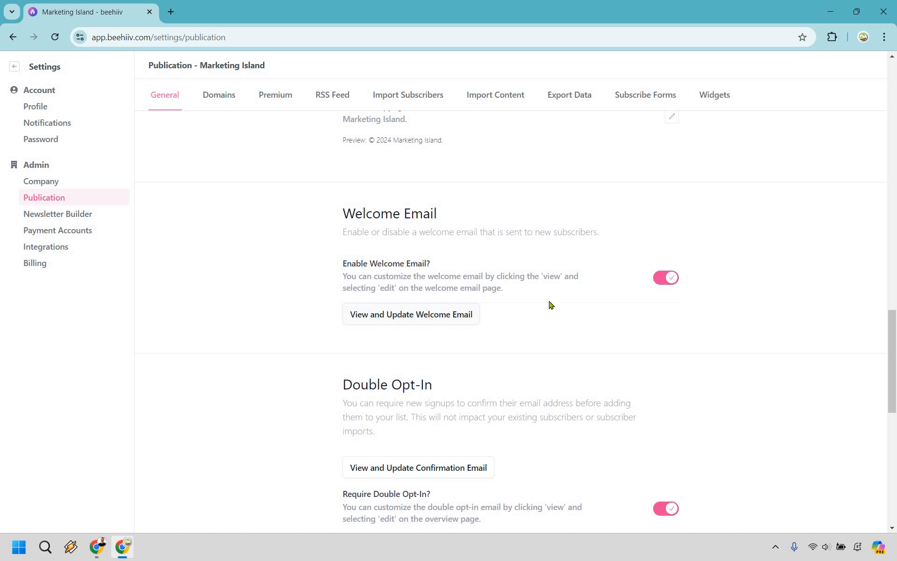
mouse_move(455, 310)
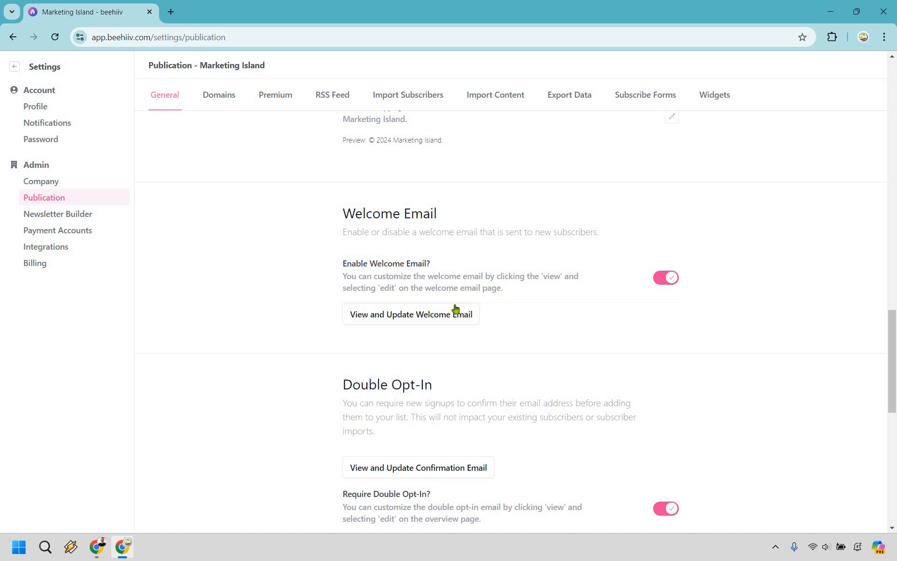
click(409, 314)
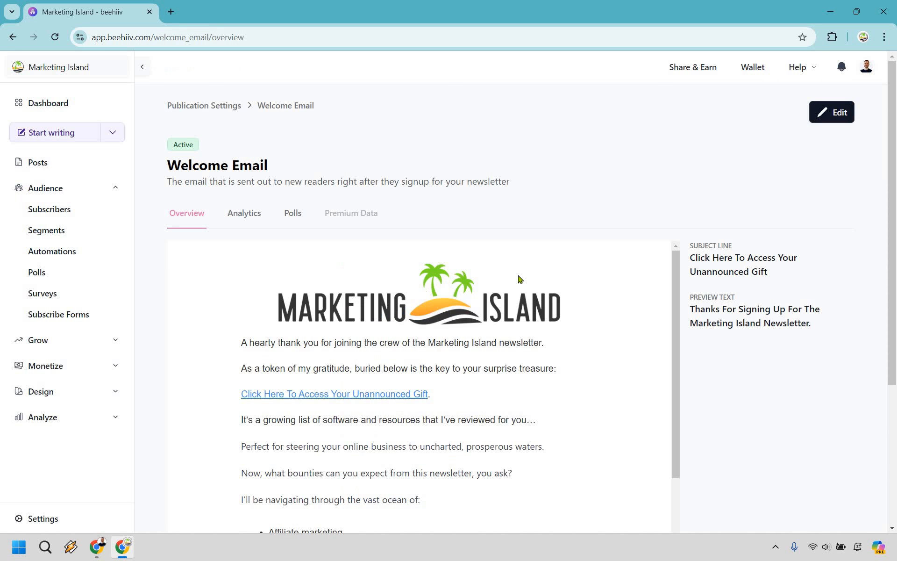
mouse_move(833, 131)
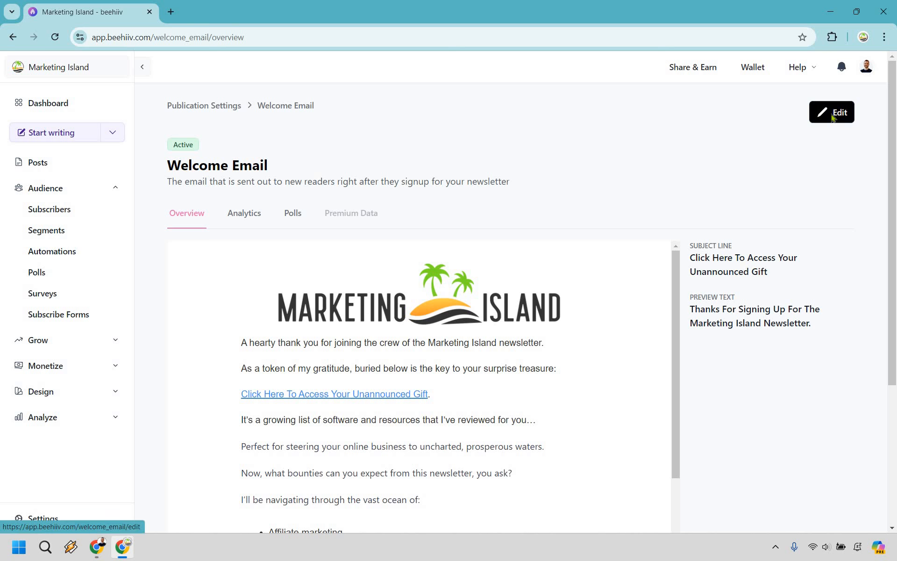
Enter the welcome email editor with subject, preview text and content fields editable.
click(831, 111)
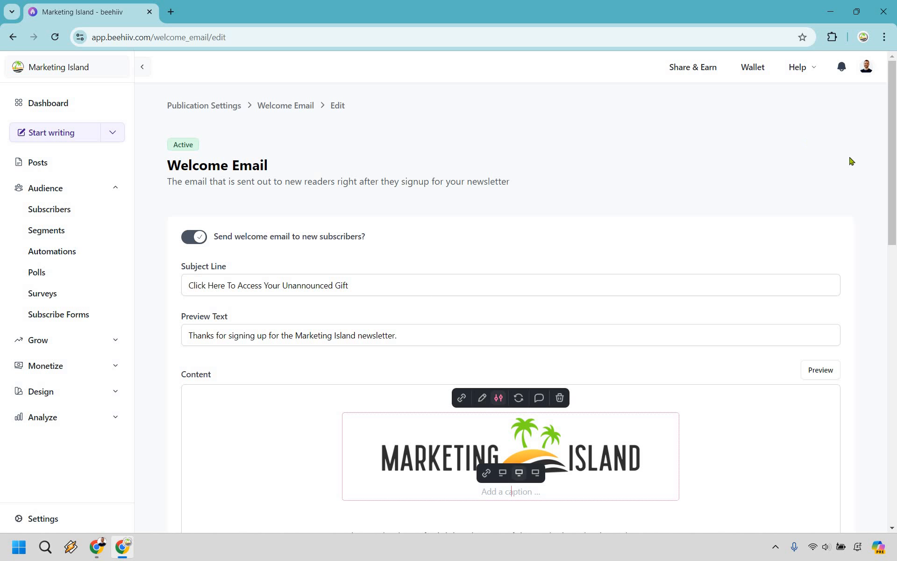
scroll(down, 3)
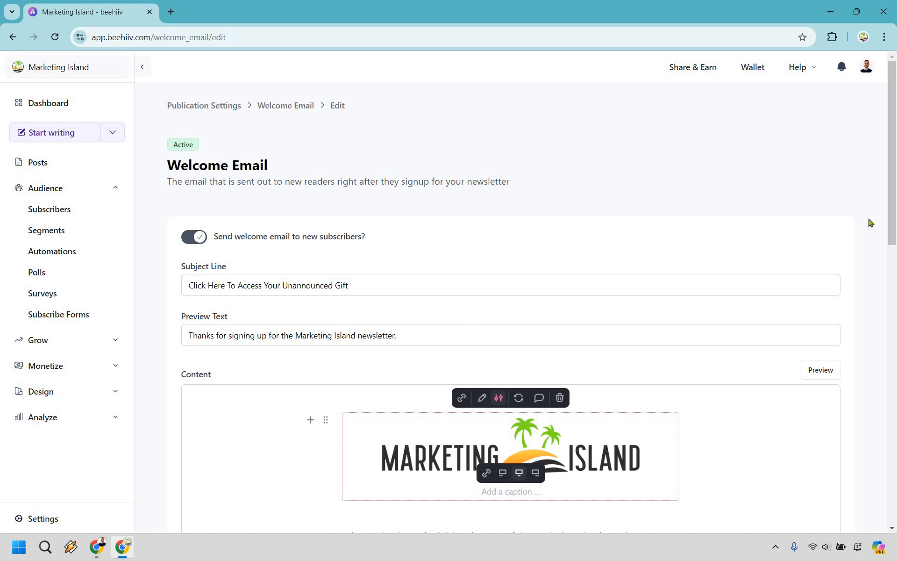
mouse_move(297, 243)
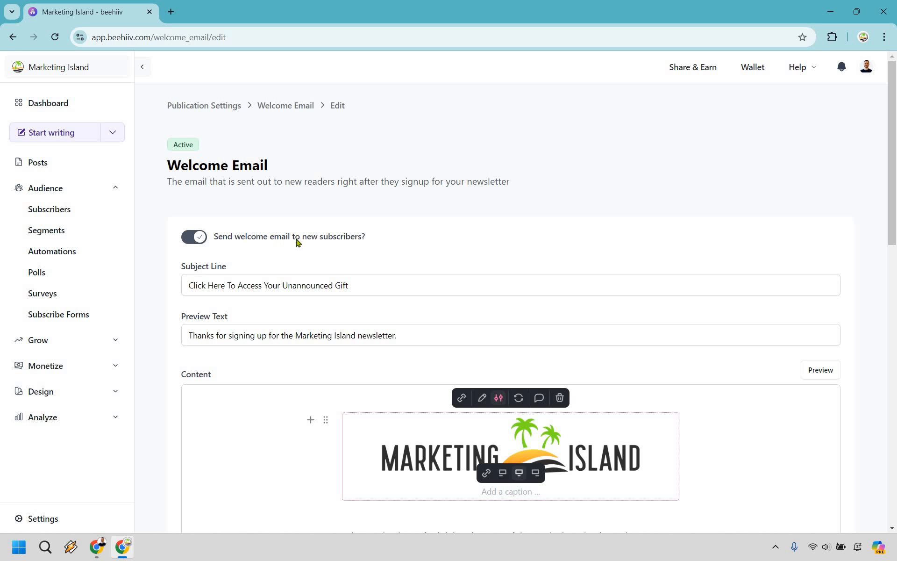
mouse_move(388, 240)
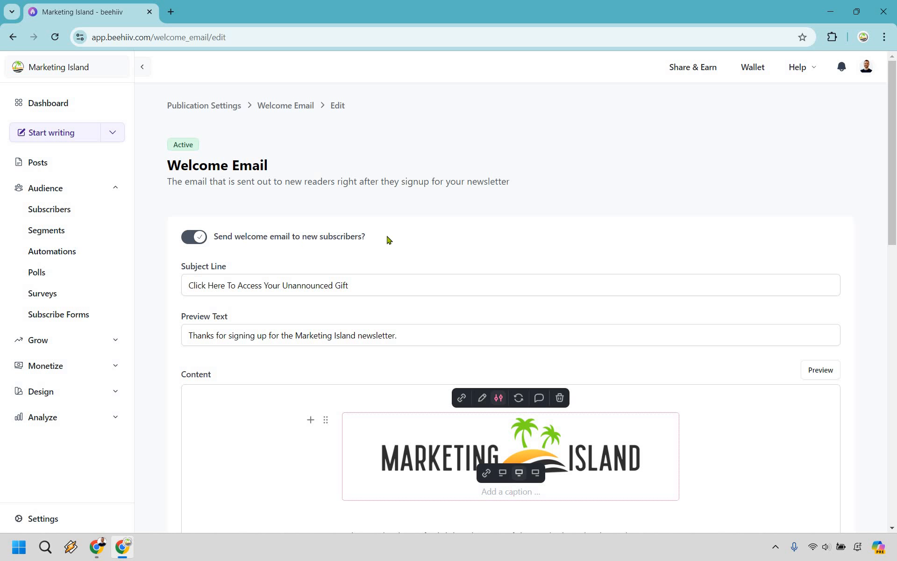
click(510, 491)
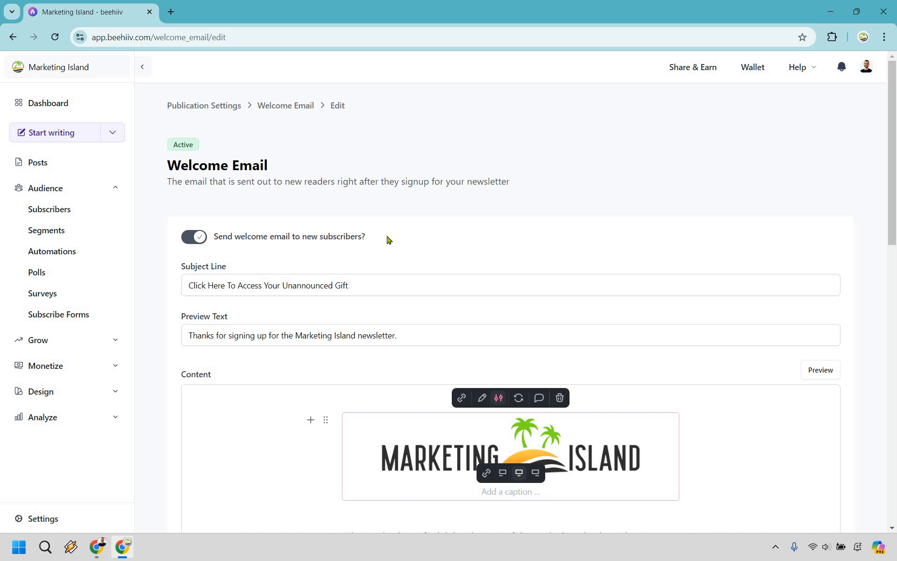
mouse_move(275, 270)
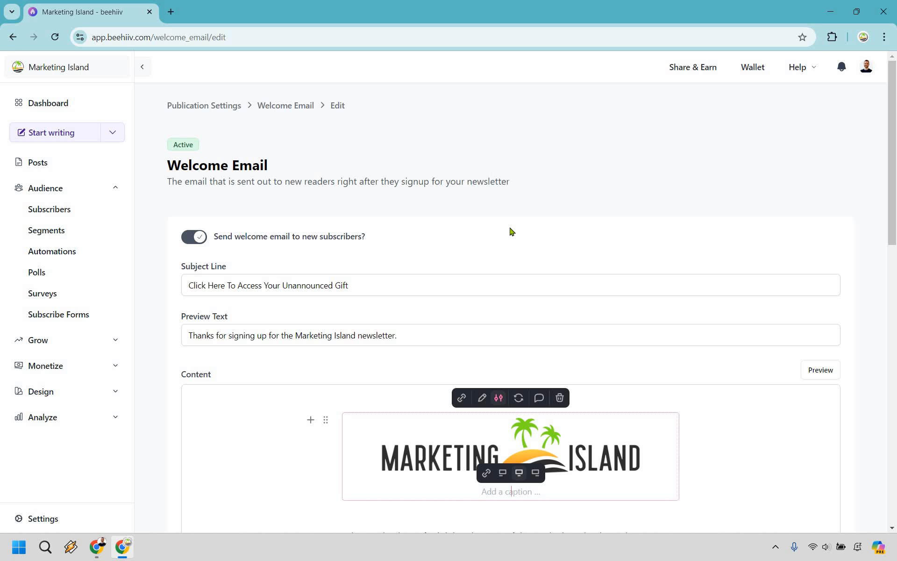
mouse_move(504, 215)
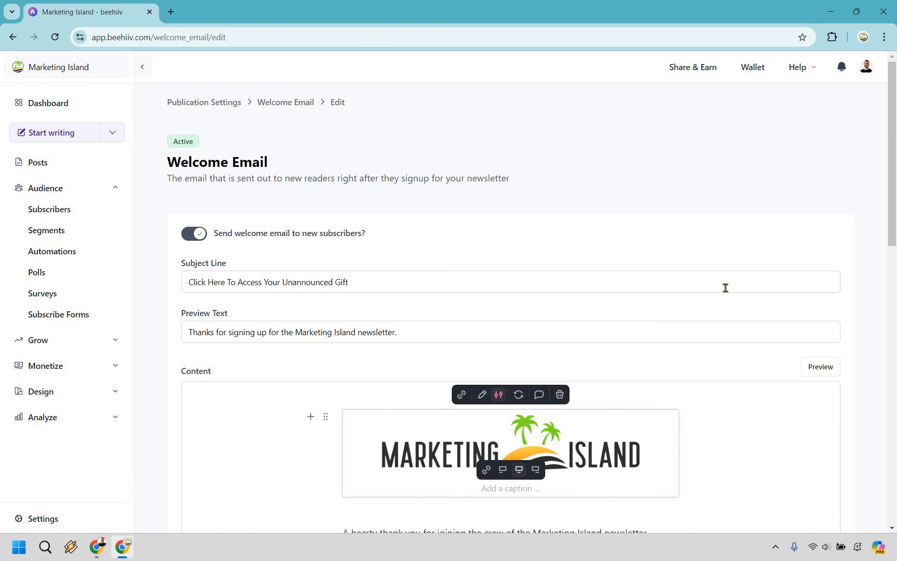
scroll(down, 3)
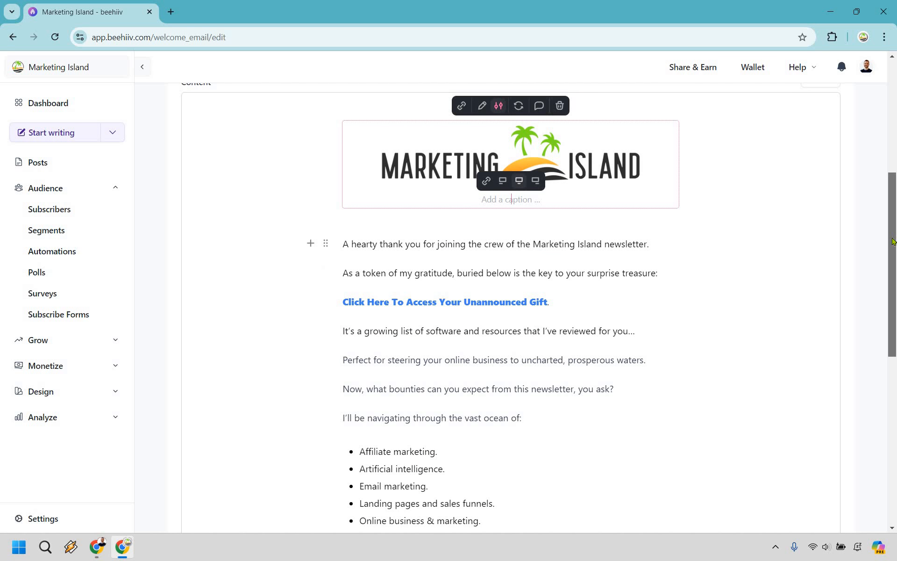
scroll(down, 3)
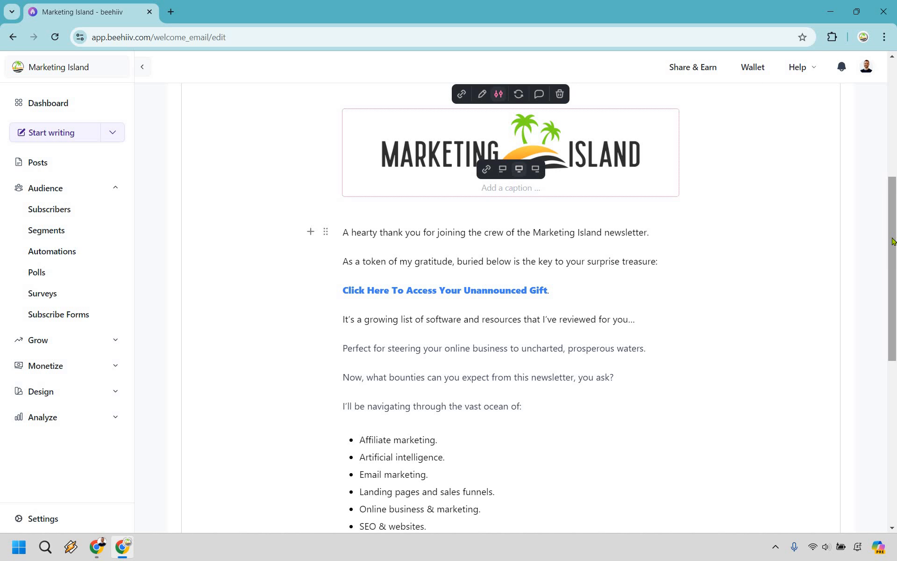
mouse_move(445, 236)
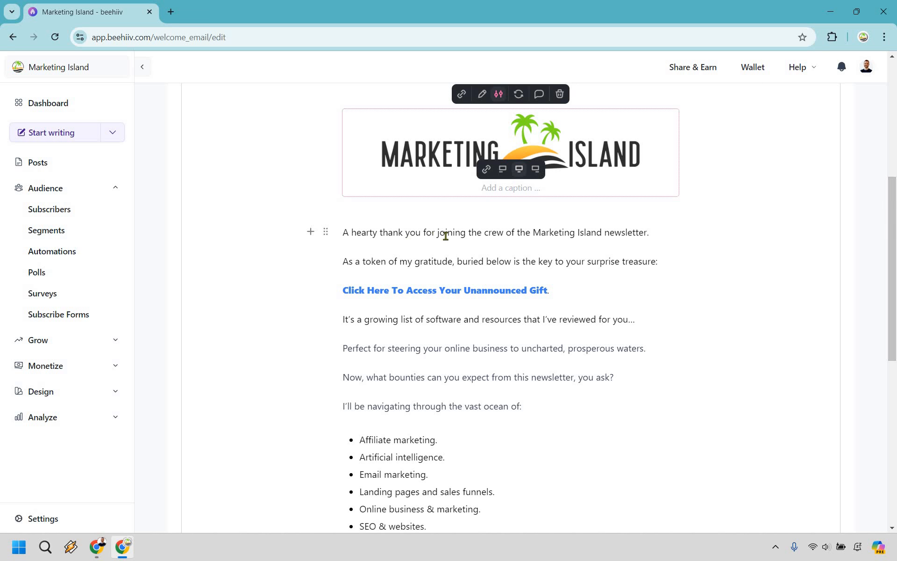
mouse_move(604, 234)
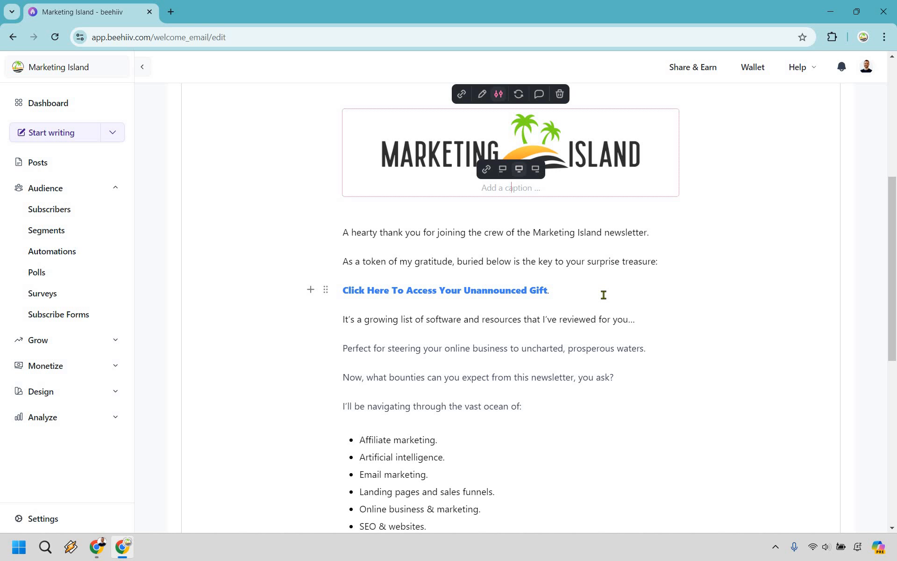
mouse_move(675, 279)
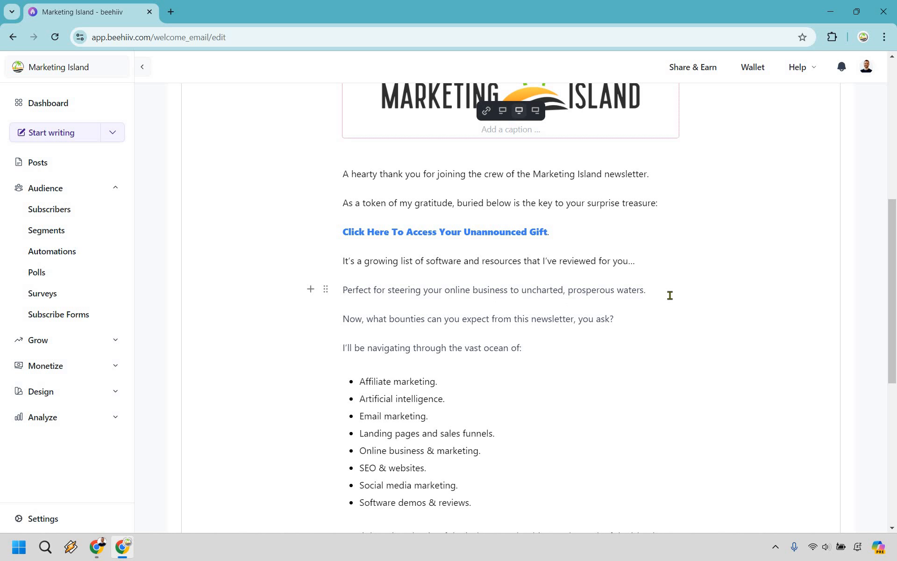
mouse_move(681, 289)
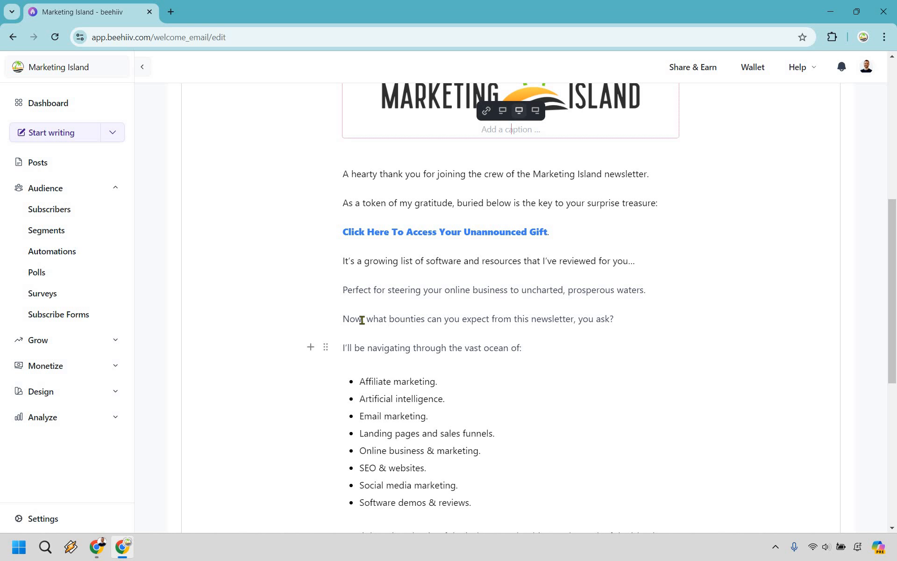
drag(343, 319, 522, 348)
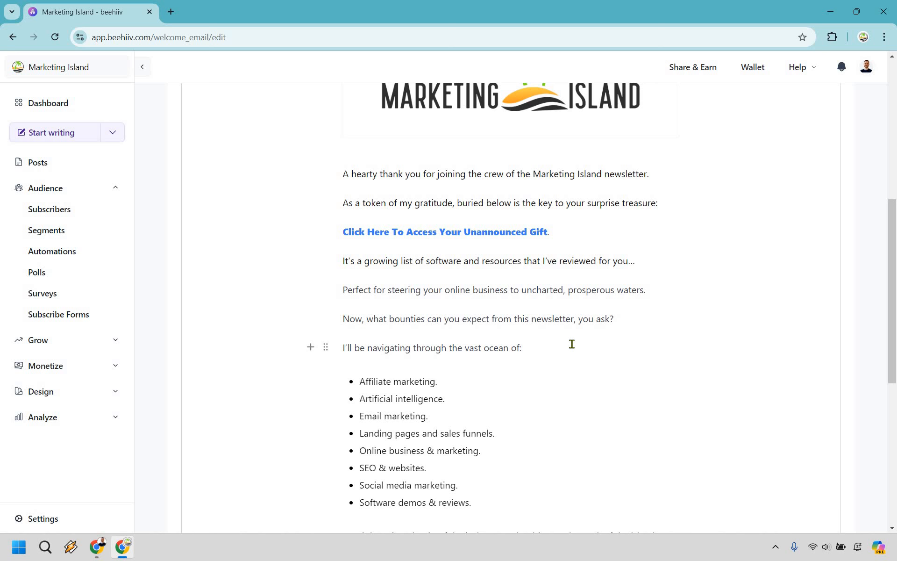
scroll(down, 3)
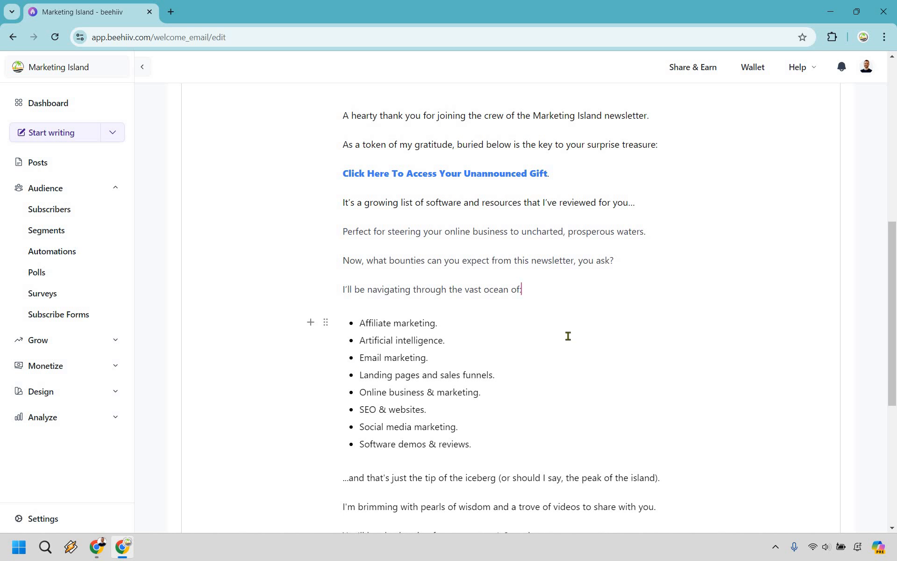
mouse_move(569, 333)
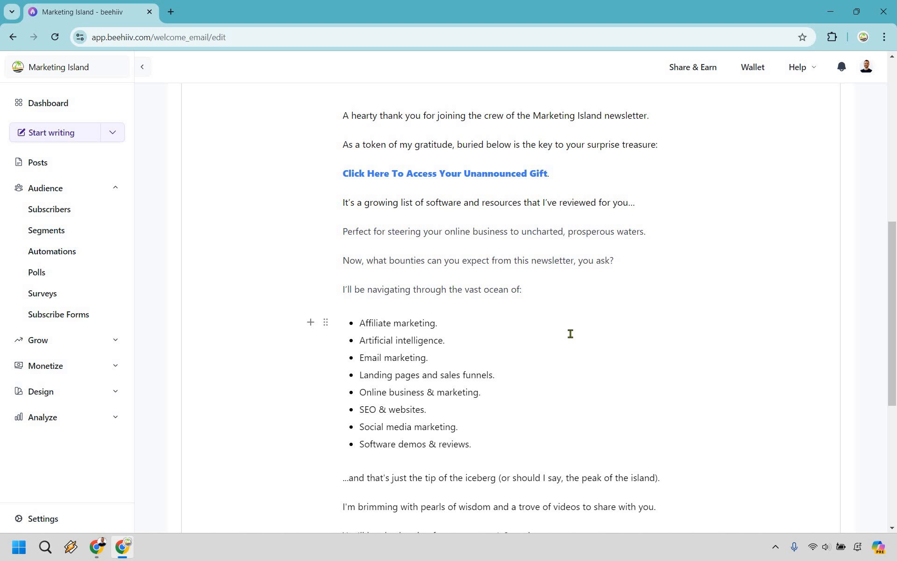
mouse_move(625, 327)
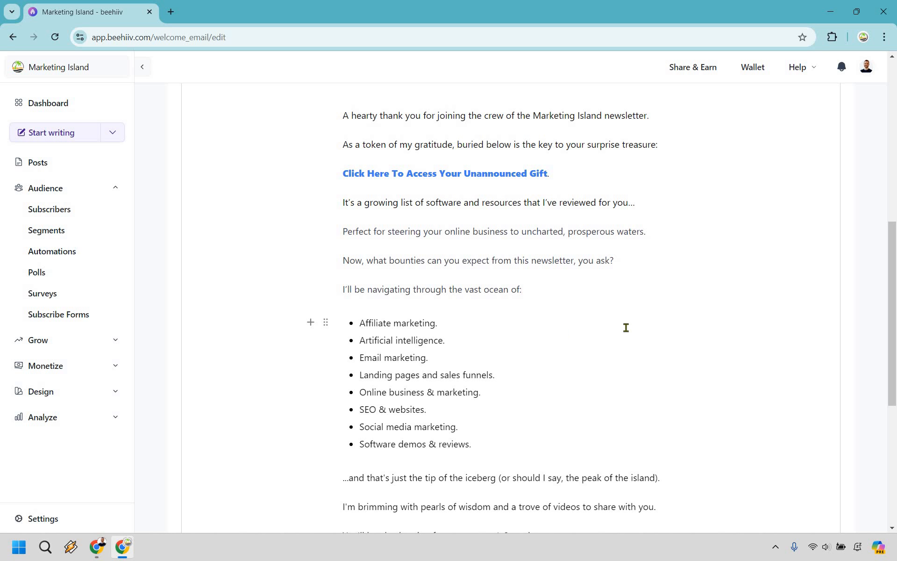
mouse_move(542, 356)
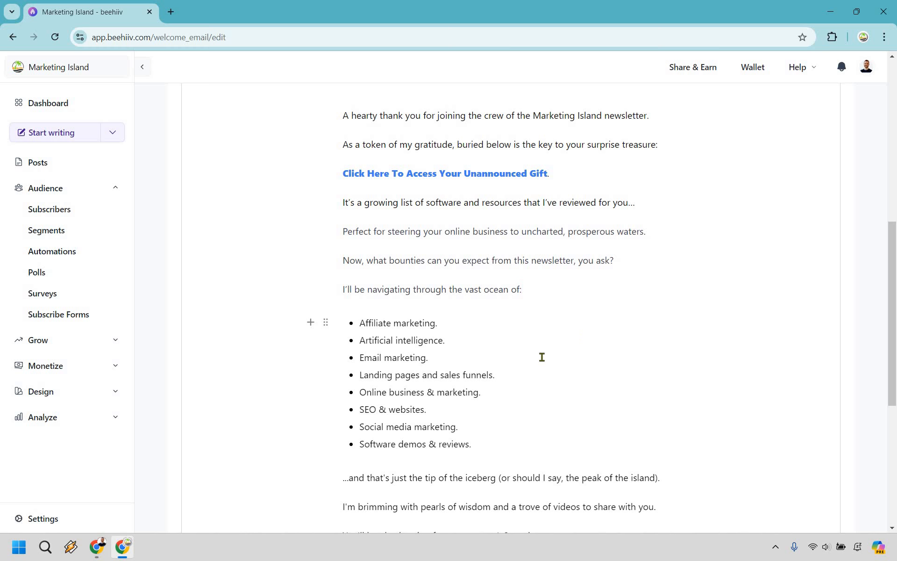
scroll(down, 3)
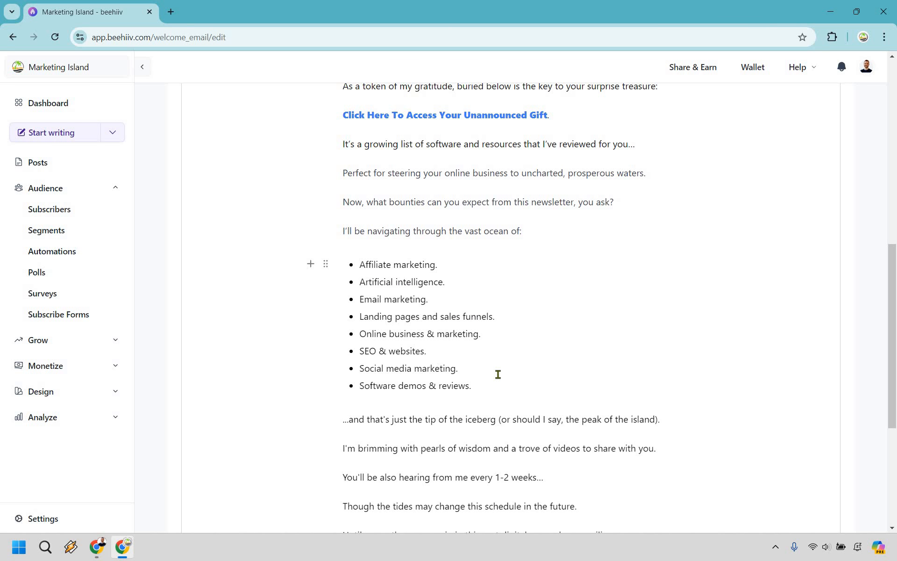
click(521, 231)
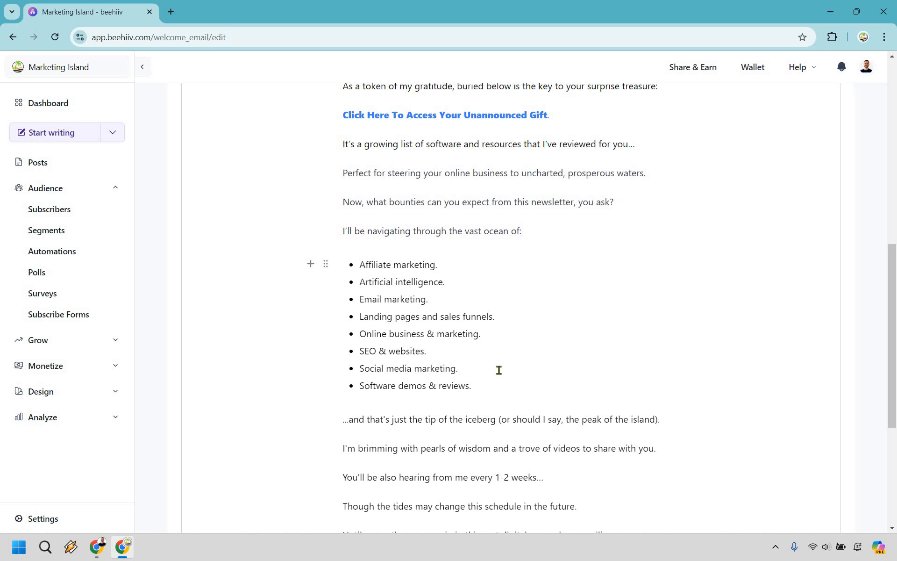
mouse_move(612, 324)
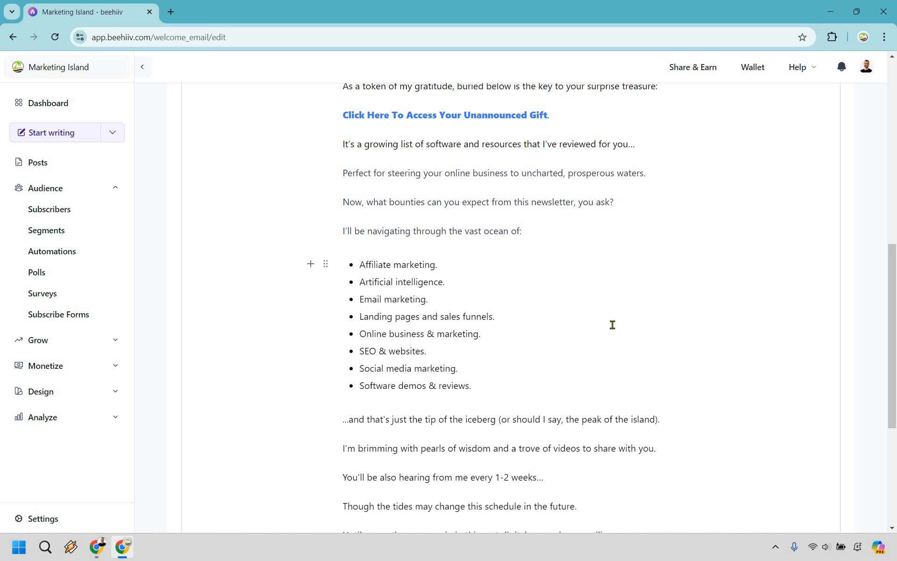
scroll(down, 3)
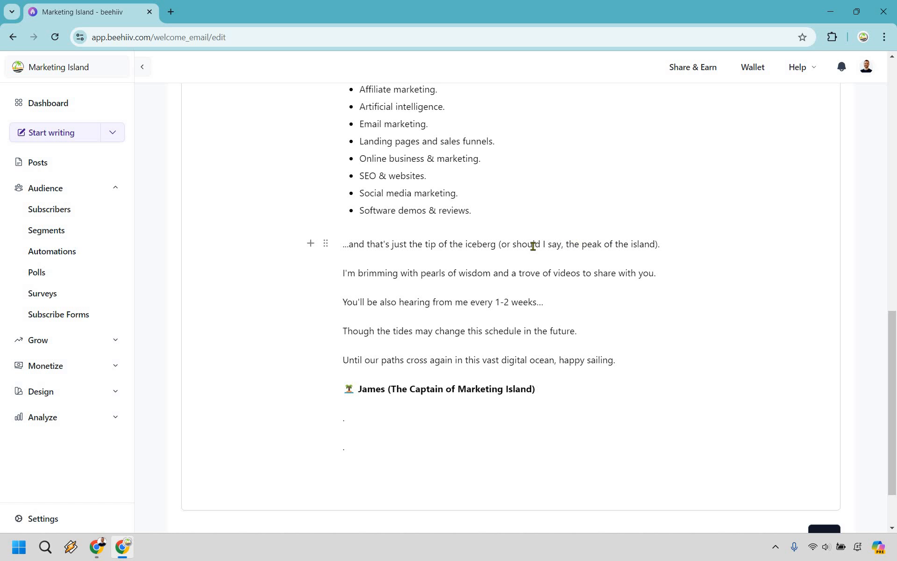
mouse_move(512, 281)
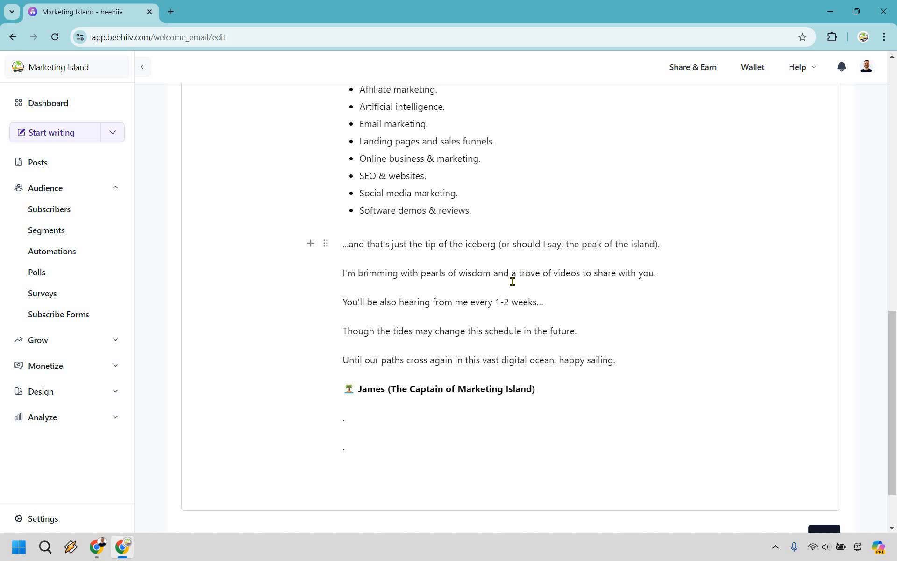
mouse_move(546, 303)
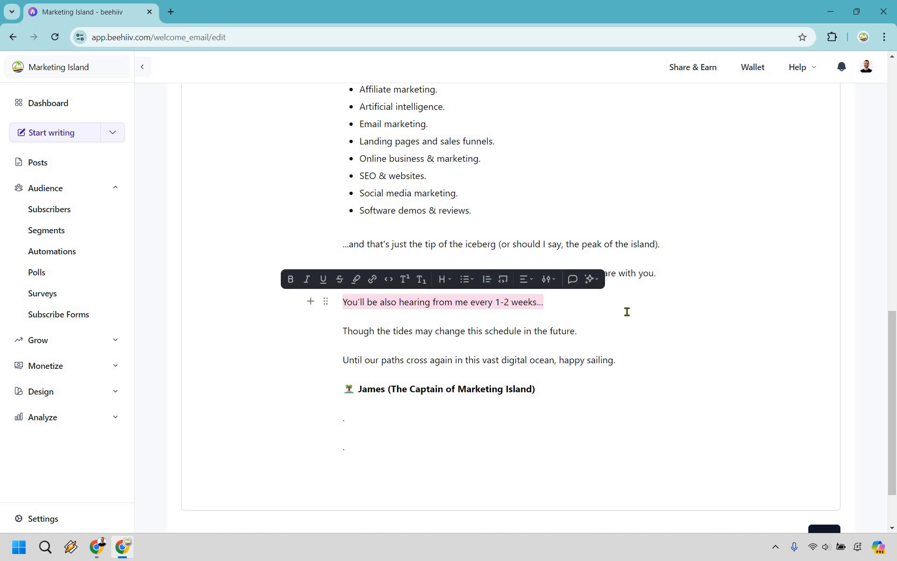
mouse_move(615, 305)
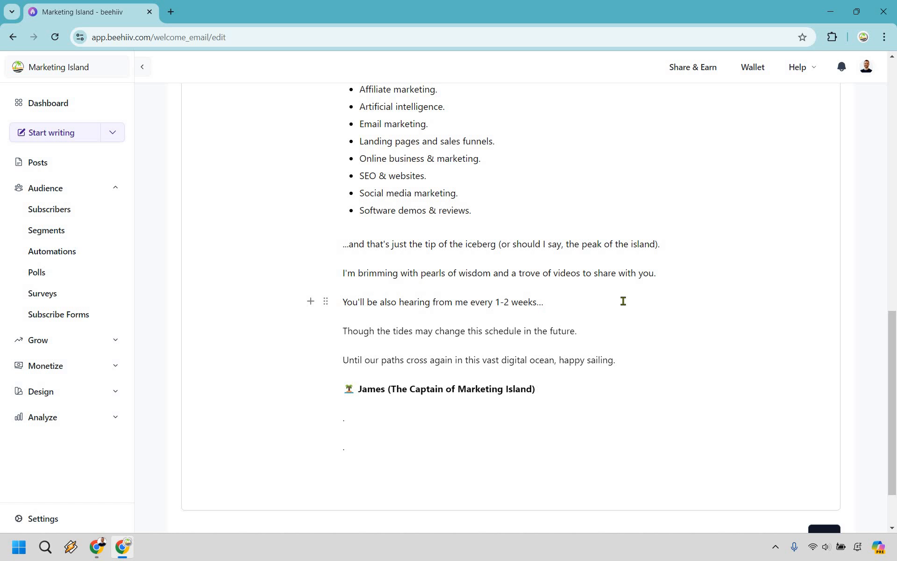
click(542, 302)
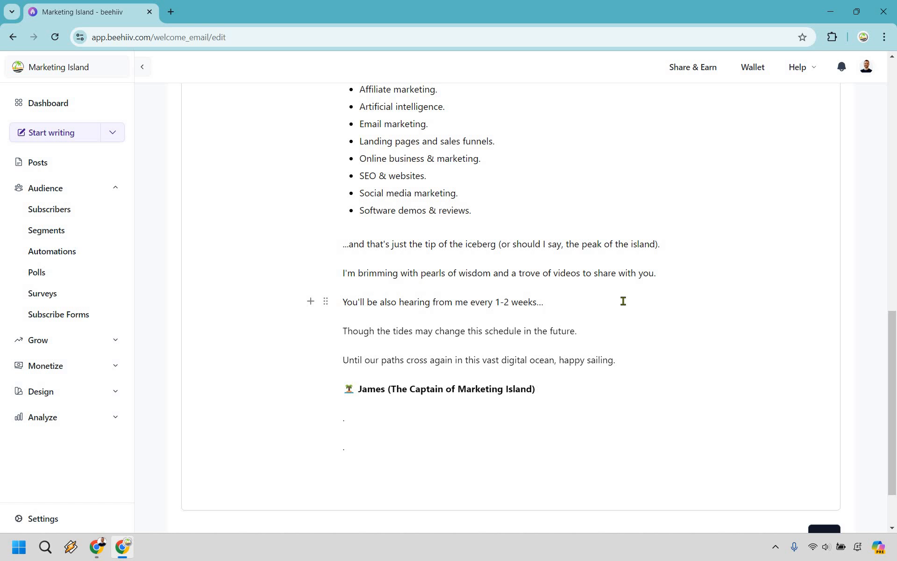
mouse_move(583, 340)
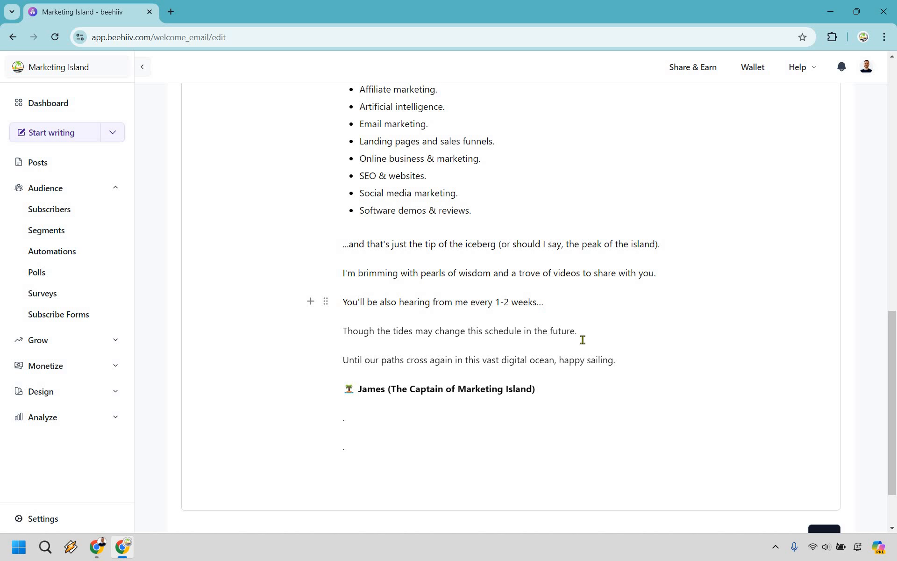
mouse_move(583, 335)
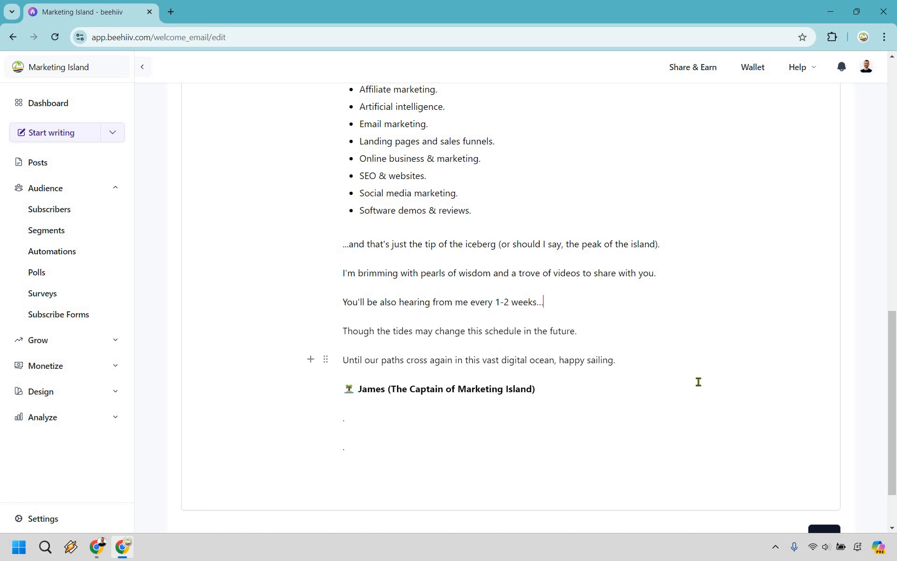
scroll(up, 3)
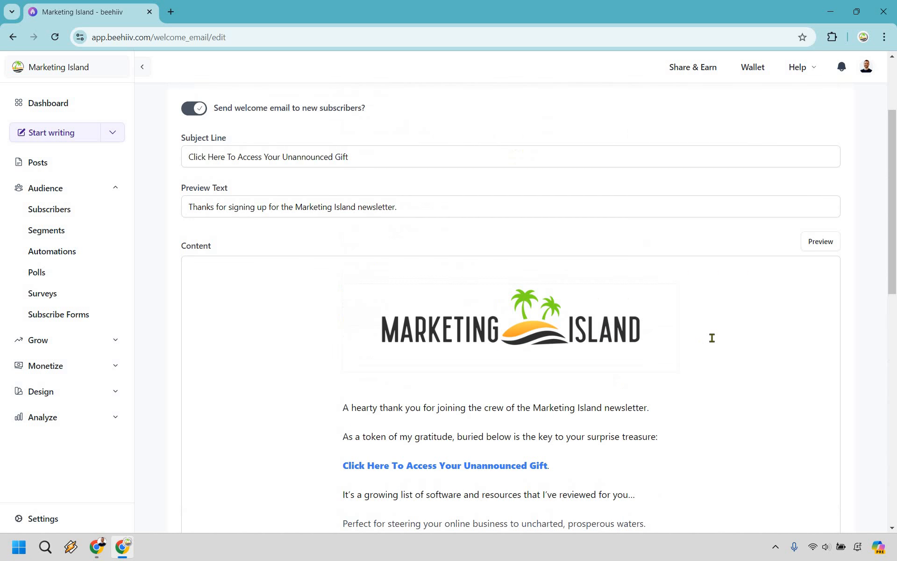
scroll(down, 3)
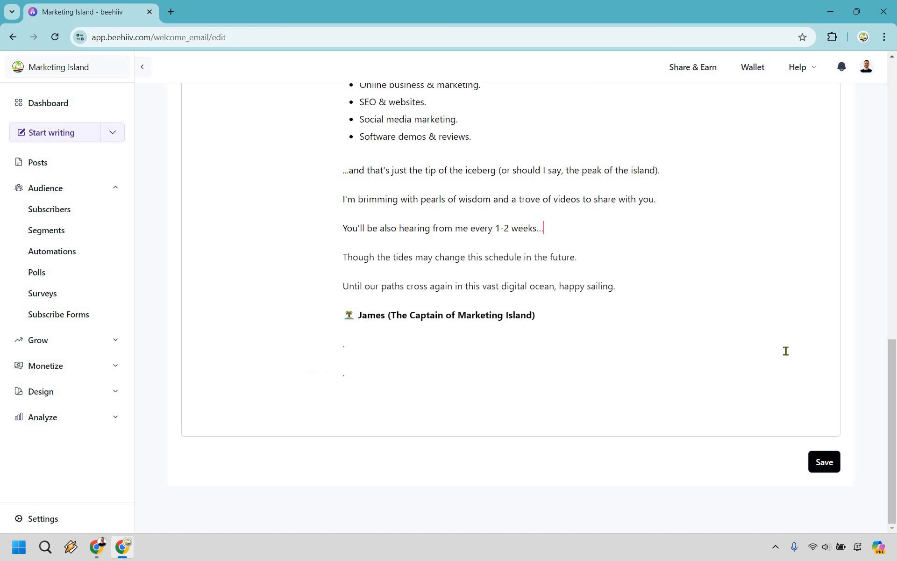
scroll(up, 3)
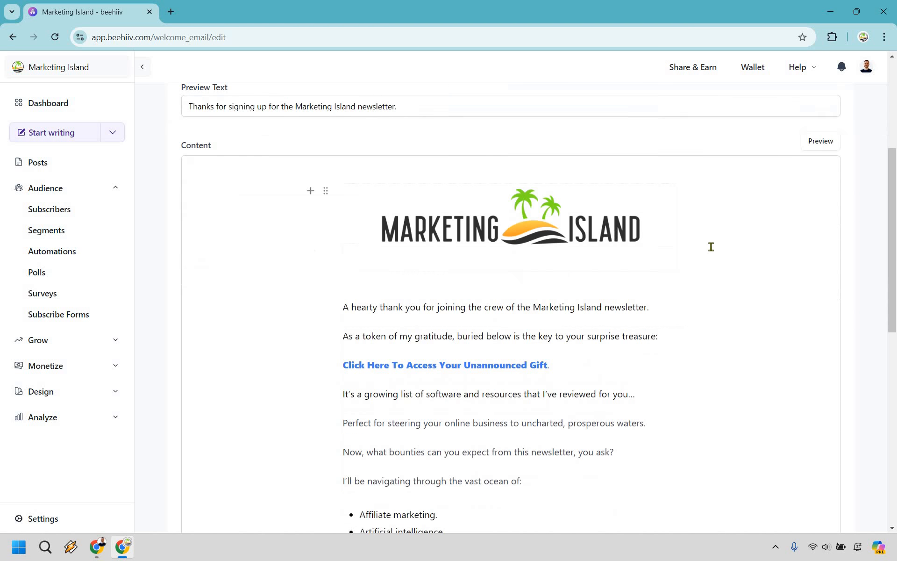
scroll(down, 3)
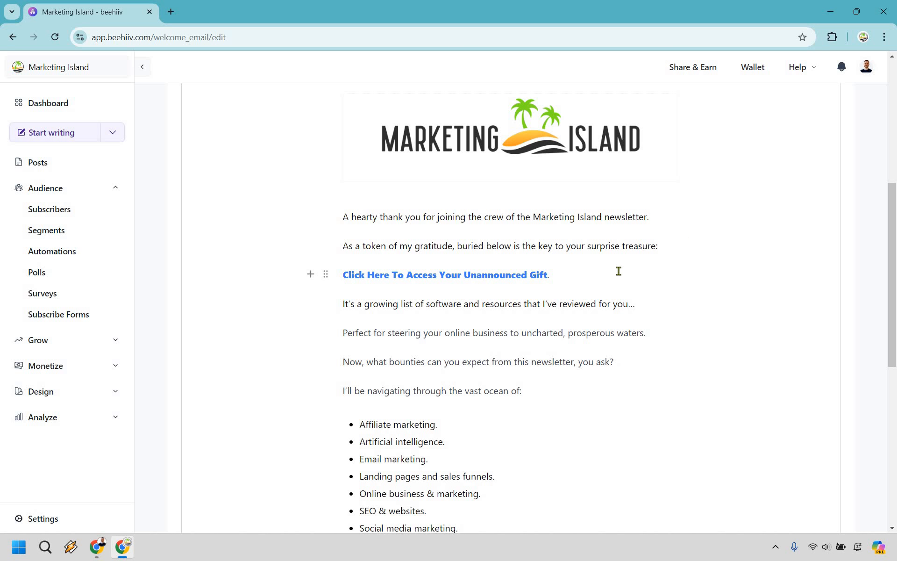
scroll(down, 3)
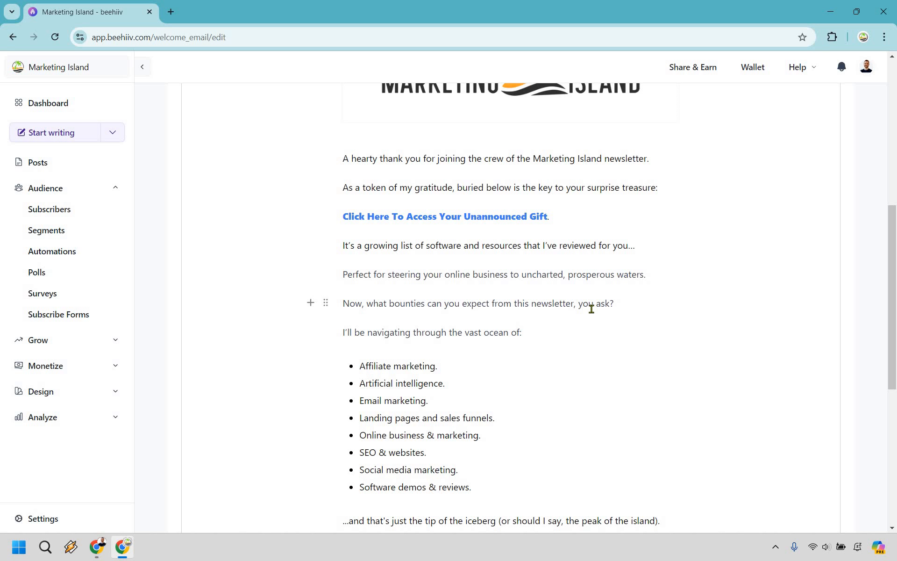
mouse_move(590, 270)
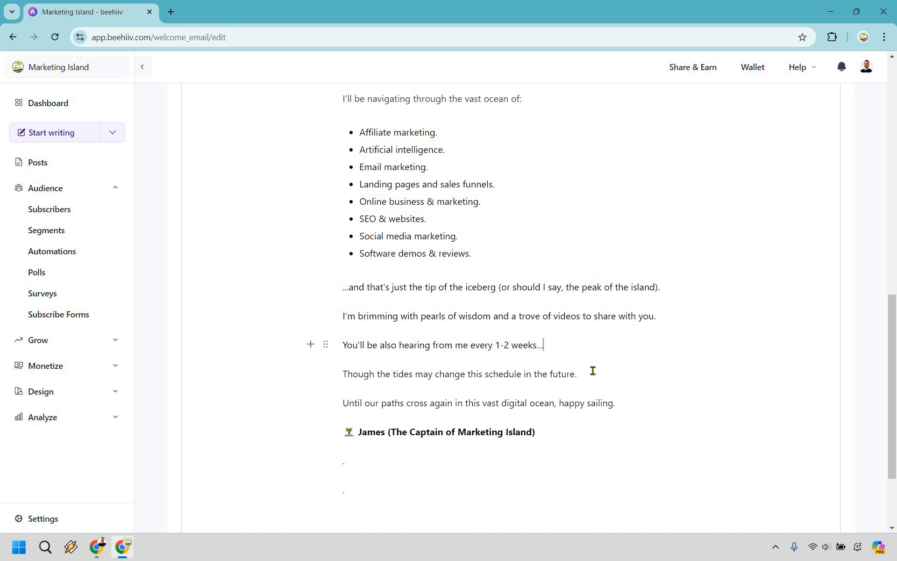
drag(374, 374, 576, 374)
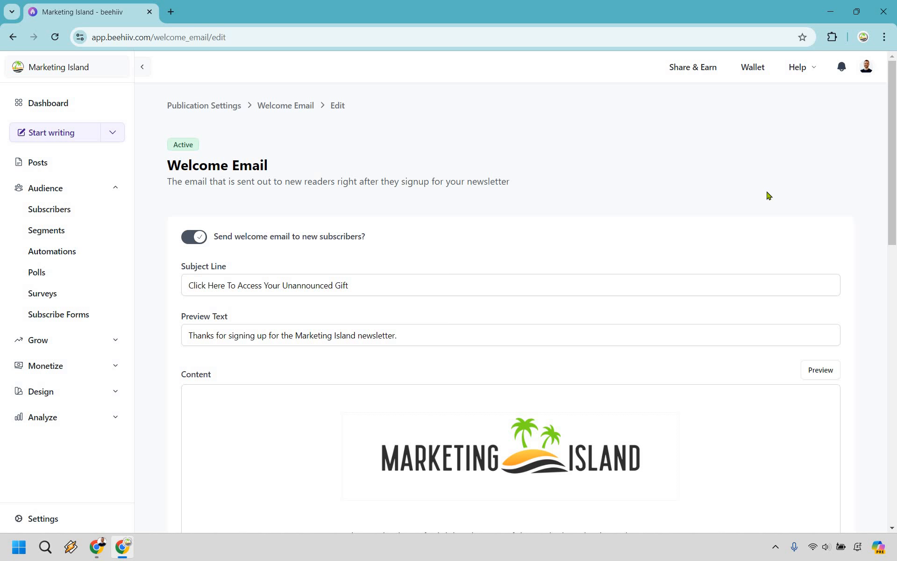
mouse_move(795, 191)
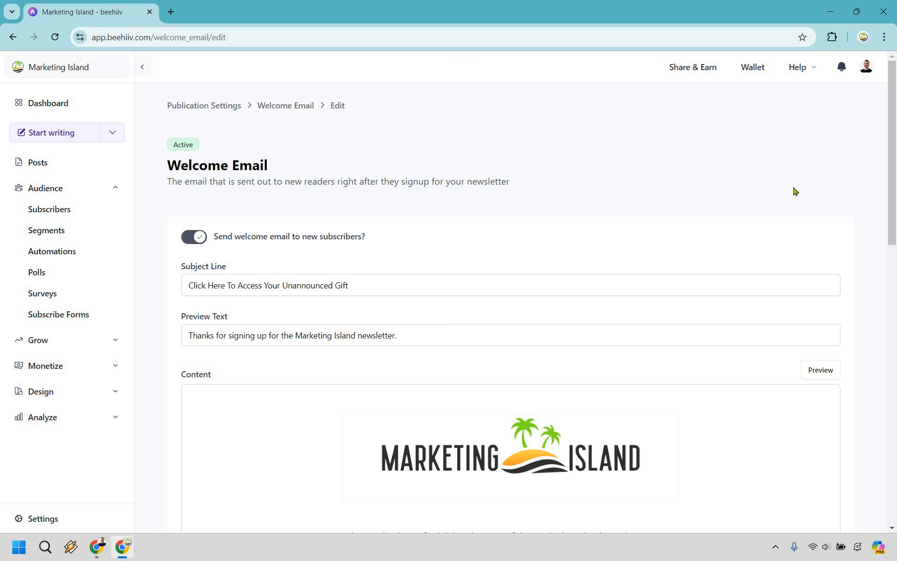
scroll(down, 3)
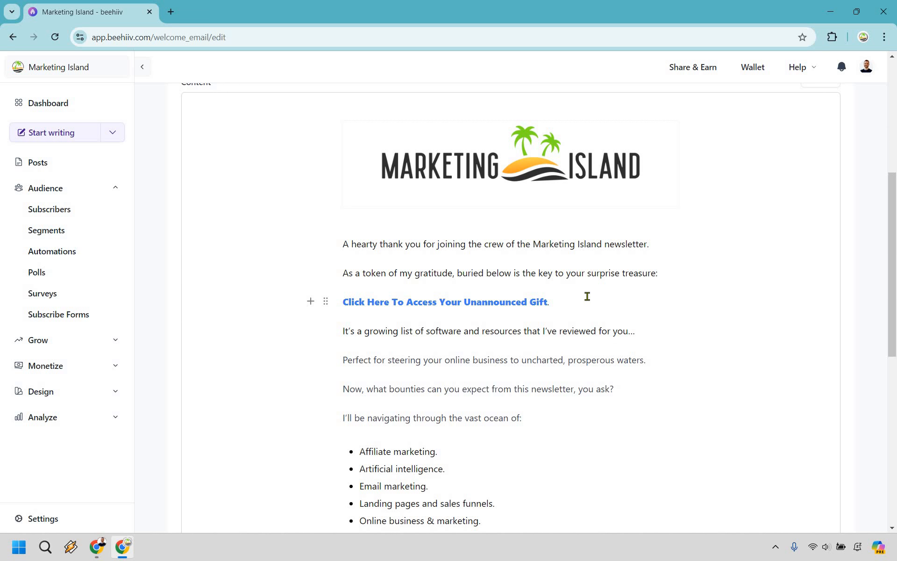
mouse_move(751, 155)
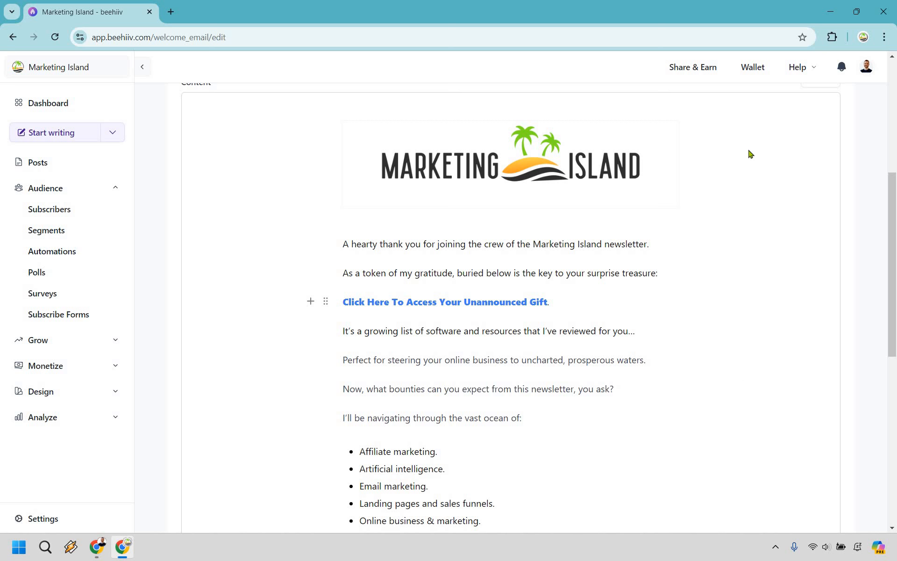